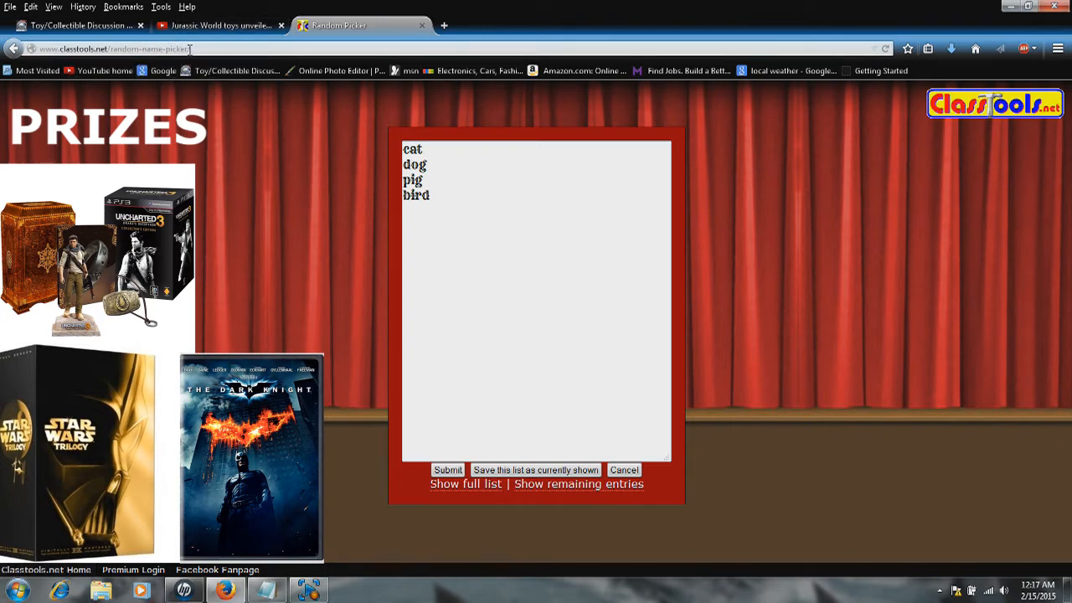
mouse_move(300, 153)
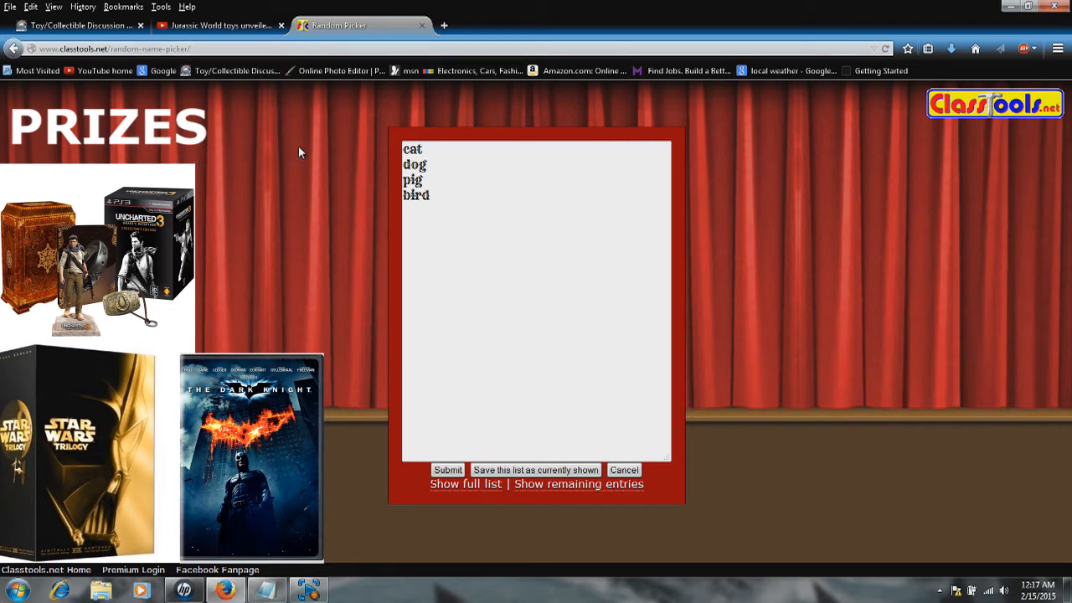
mouse_move(304, 155)
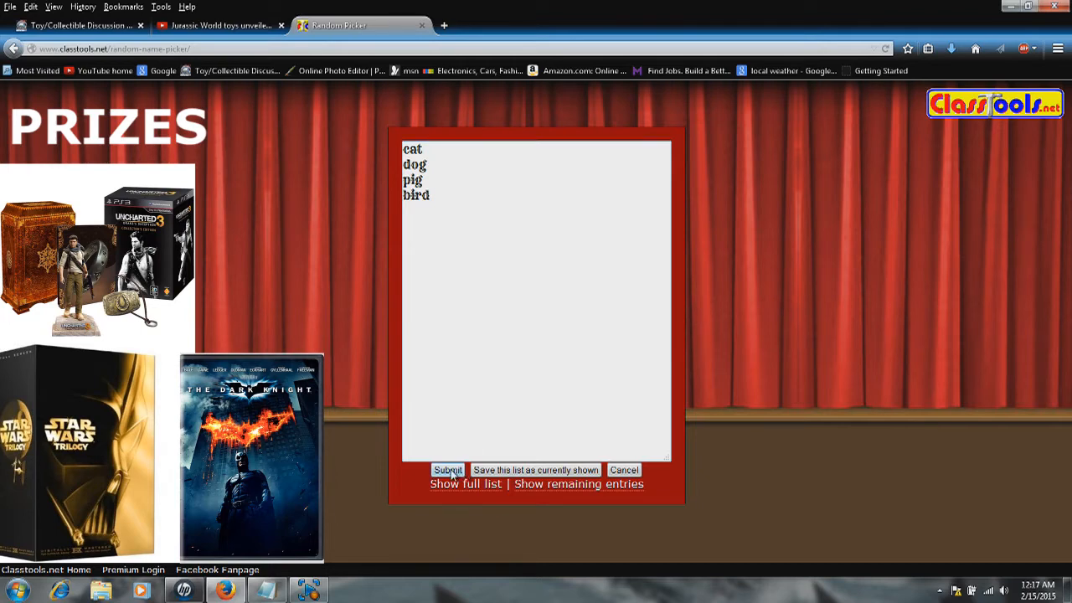
Step: Build a wheel from the four sample names and spin it three times until it lands on pig
left_click(447, 470)
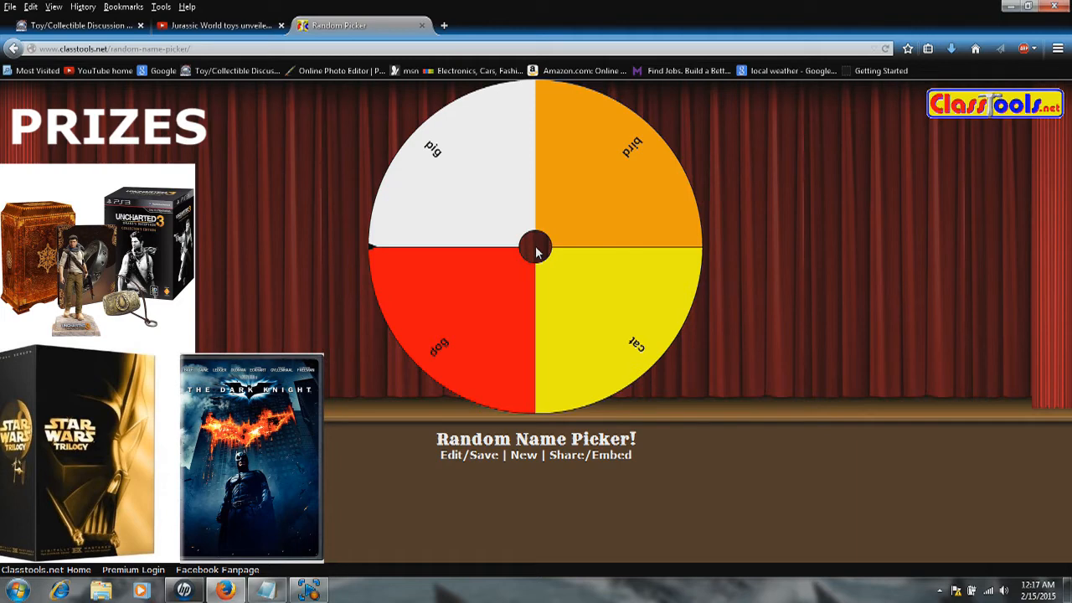
left_click(536, 249)
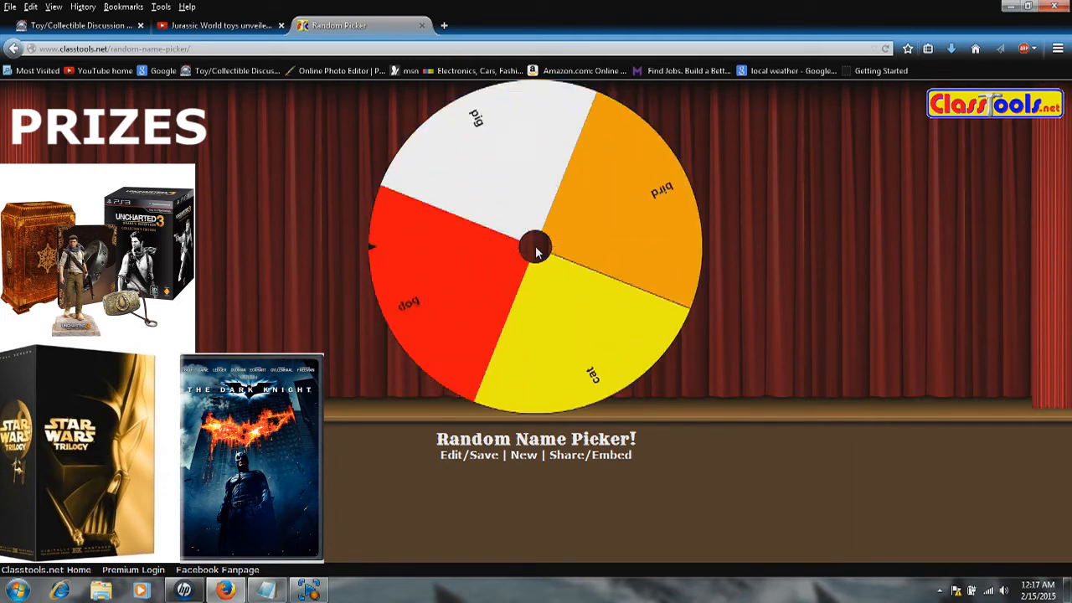
left_click(536, 251)
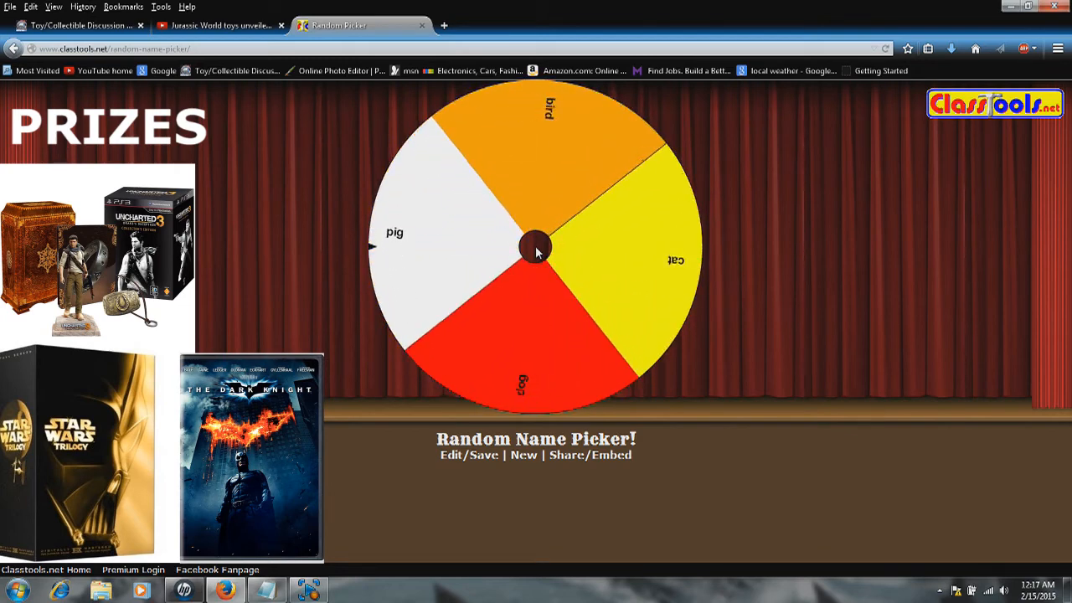
left_click(536, 250)
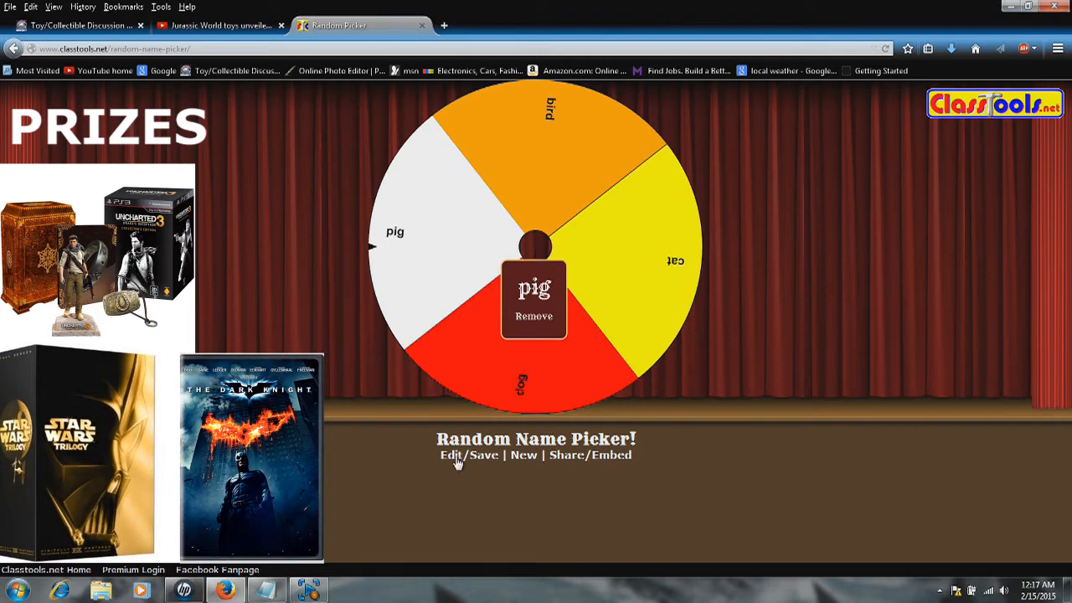
Step: Reopen the name list editor to replace the sample names
left_click(469, 455)
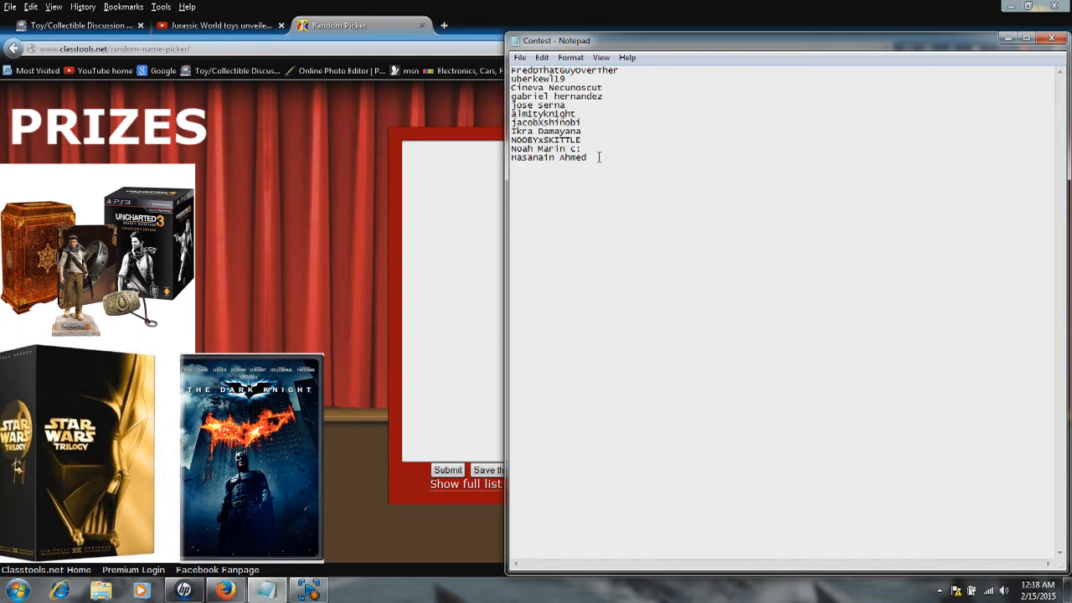
Step: Select all eleven entrant names in the Notepad contest file for copying
left_click_drag(512, 87, 587, 157)
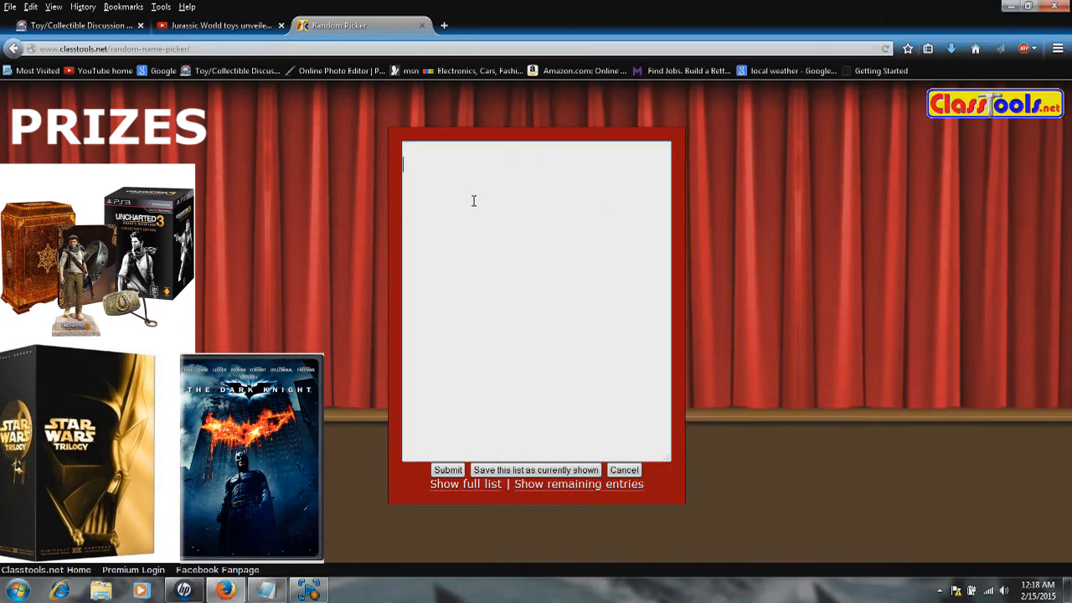
mouse_move(431, 151)
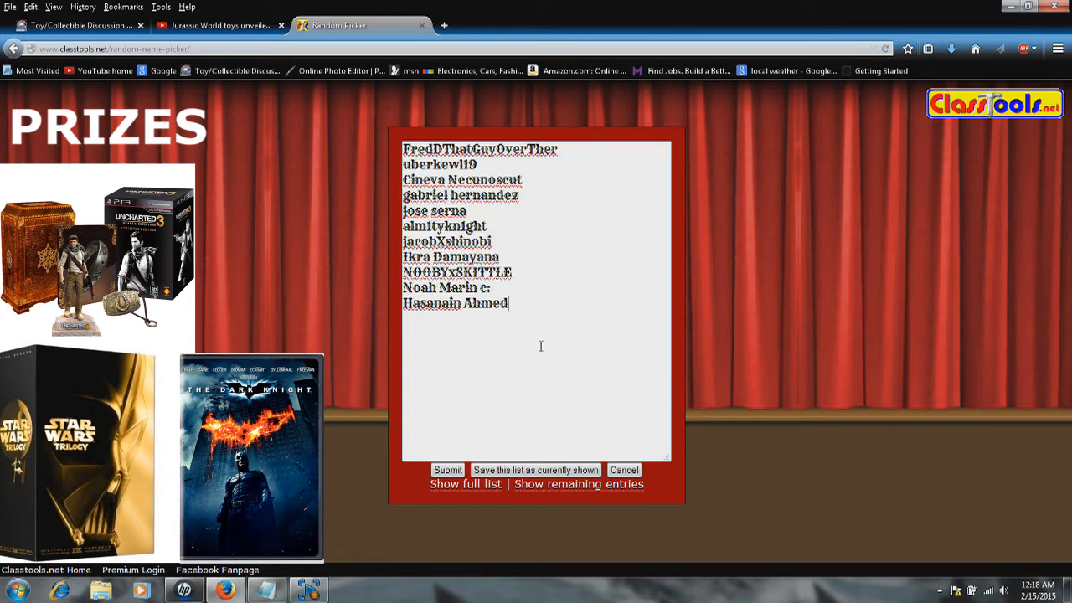
mouse_move(552, 271)
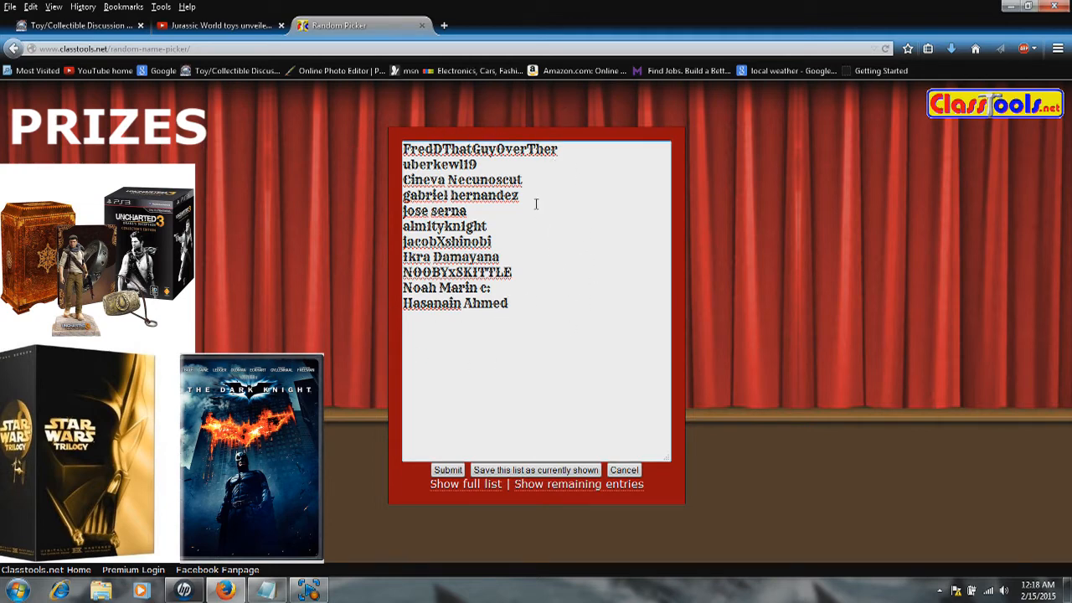
mouse_move(556, 225)
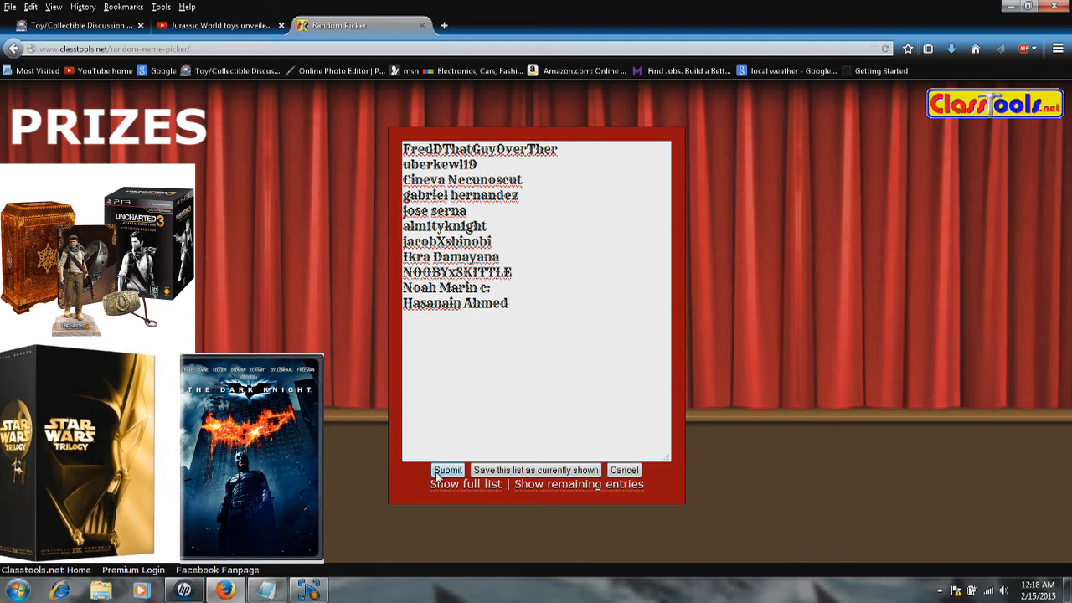
Step: Submit the entrant list to rebuild the wheel with eleven name slices
left_click(447, 470)
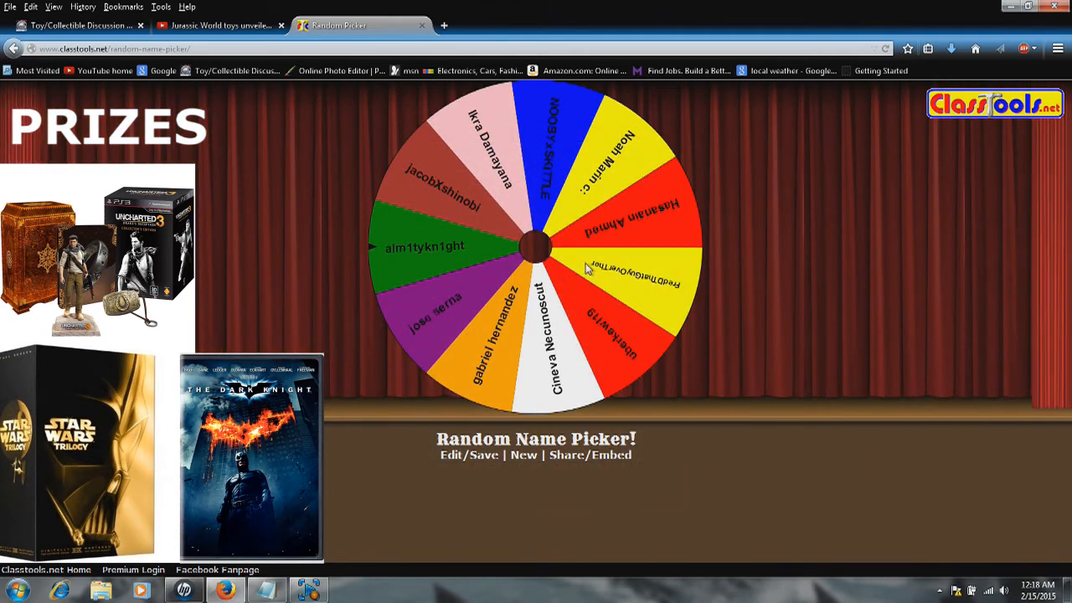
mouse_move(549, 164)
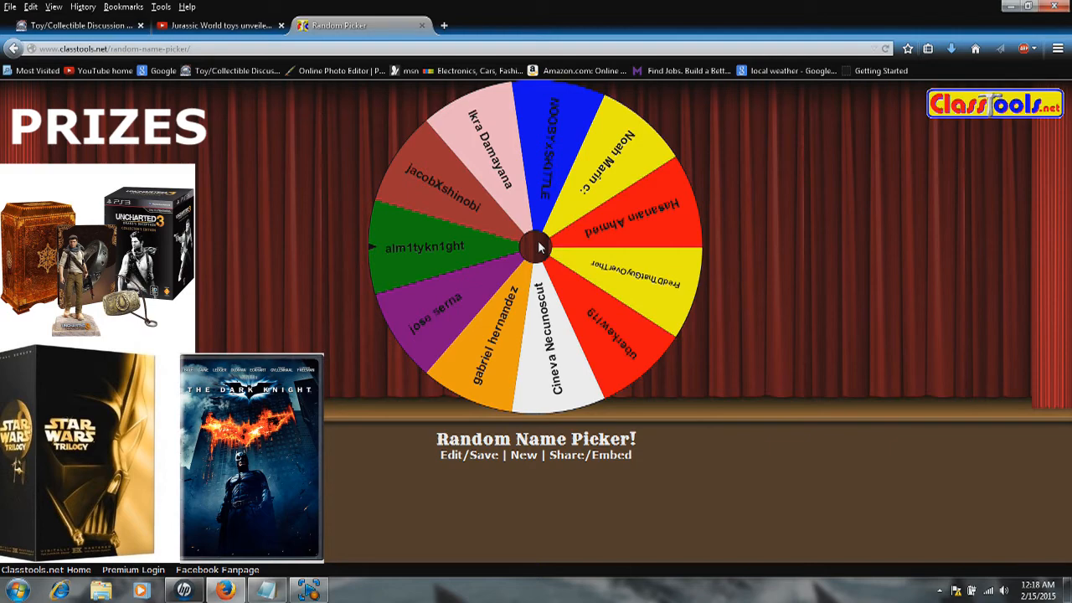
Step: Spin the eleven-entrant wheel four times to pick a contest winner
left_click(537, 247)
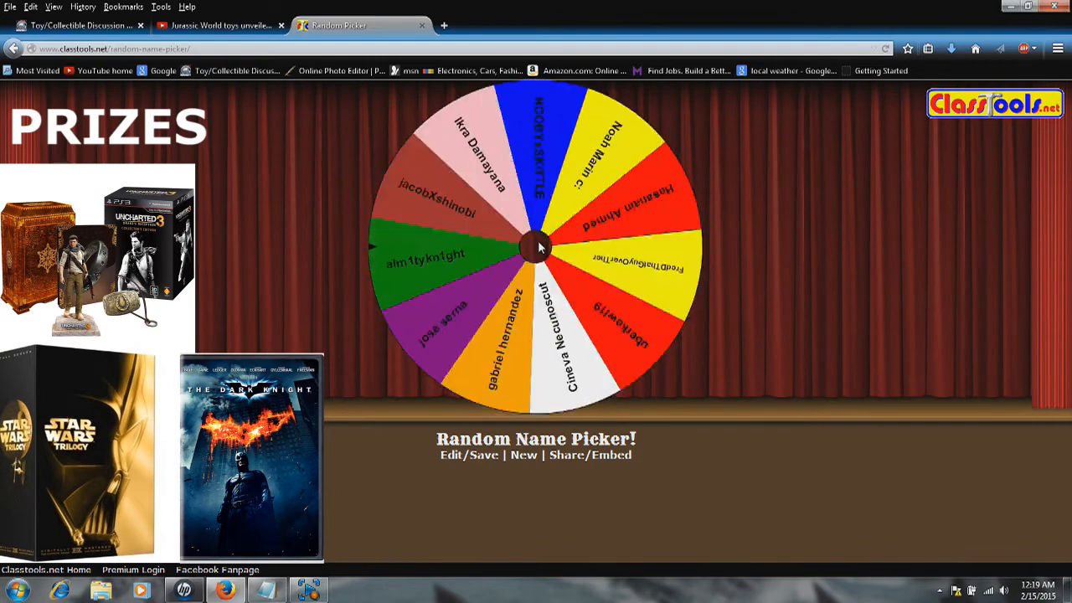
left_click(536, 247)
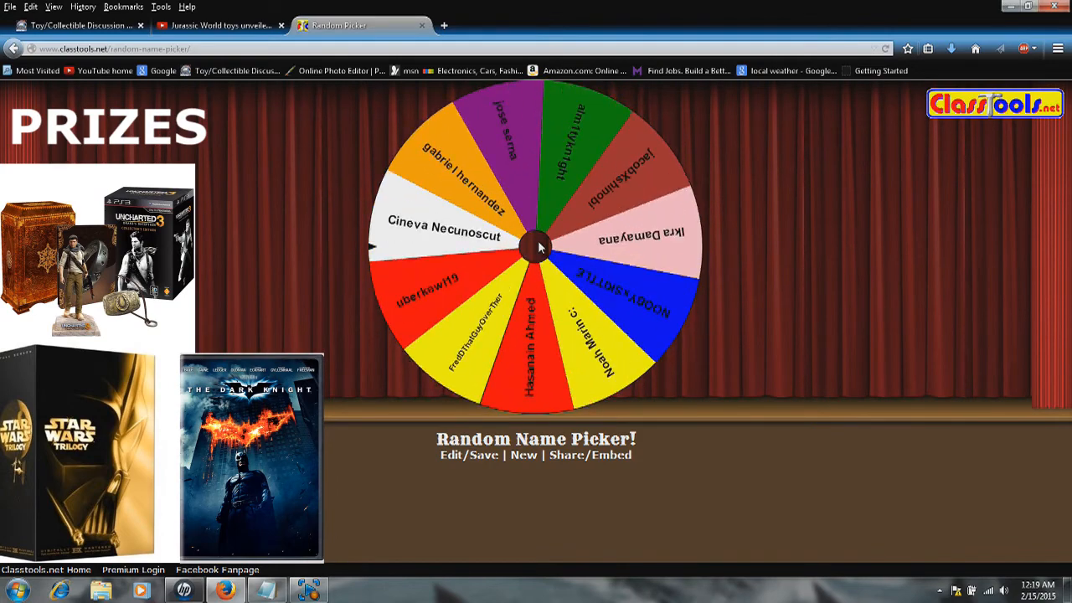
left_click(536, 247)
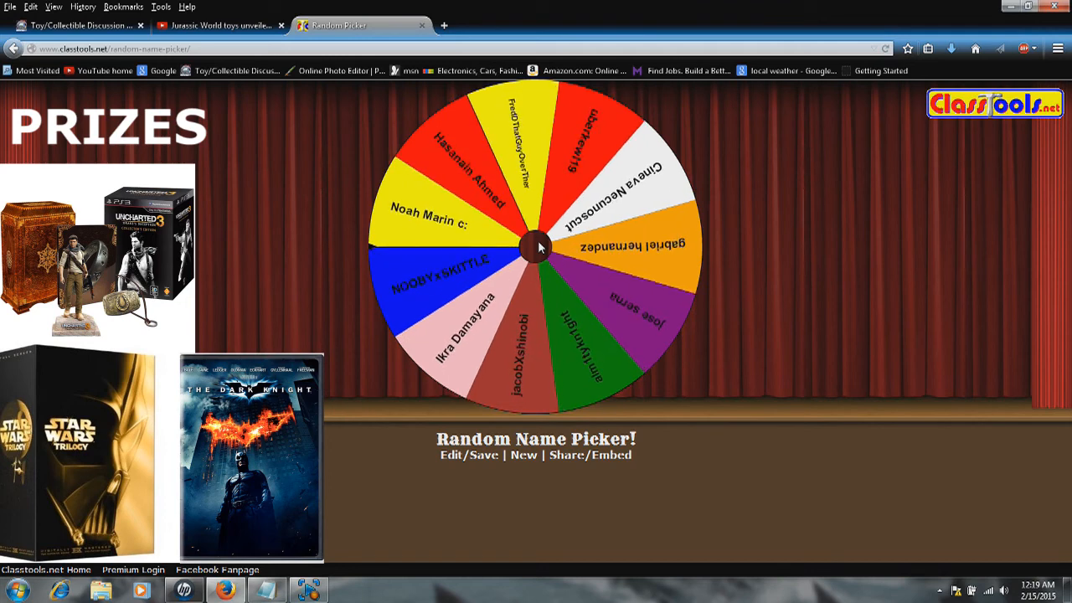
left_click(536, 247)
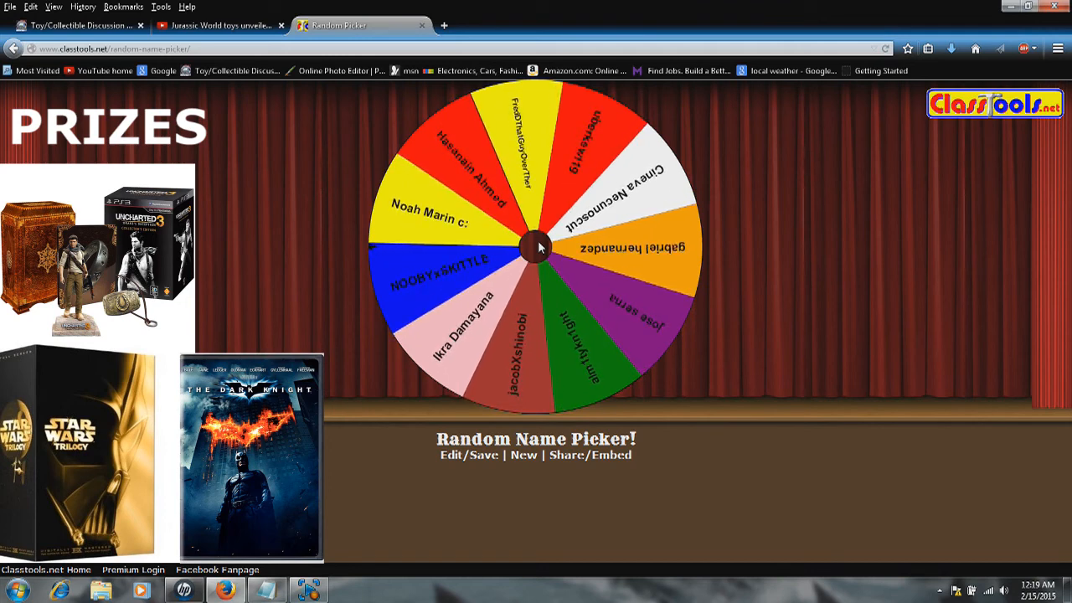